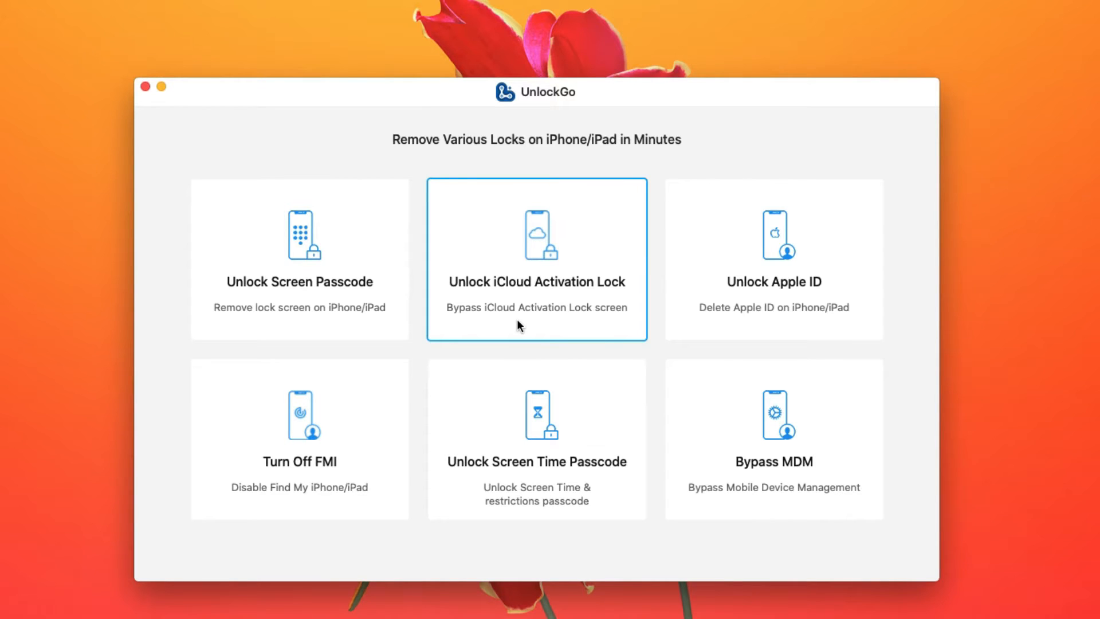
# Launch the Unlock iCloud Activation Lock tool from the UnlockGo home screen.
pyautogui.click(536, 259)
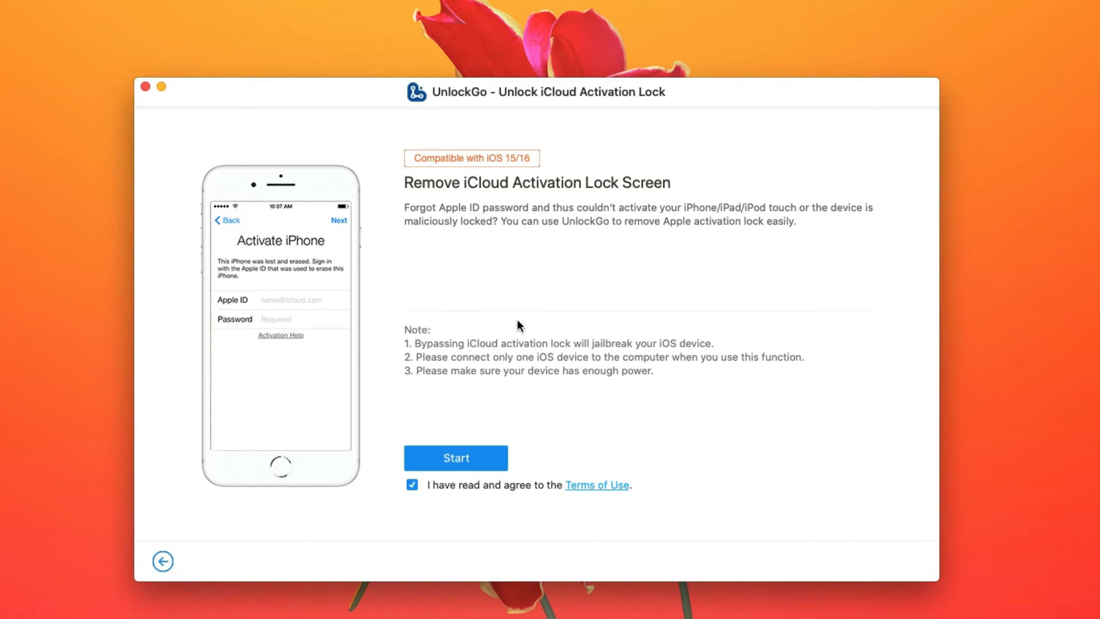
# Start the removal and show the DFU mode guide for iPhone 8 or later.
pyautogui.click(455, 457)
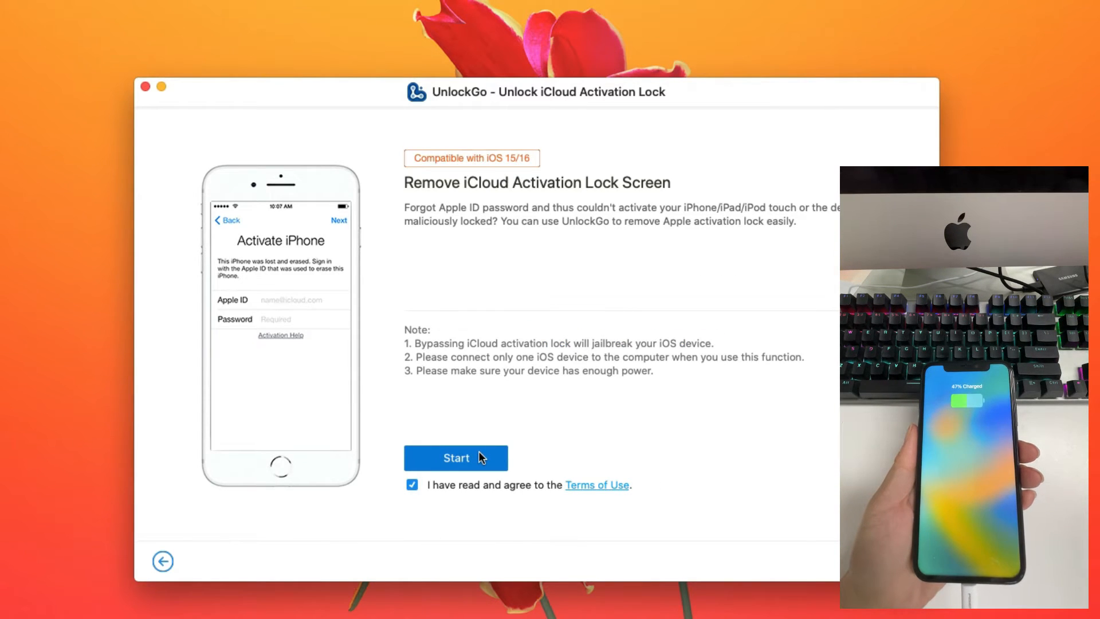
pyautogui.click(455, 458)
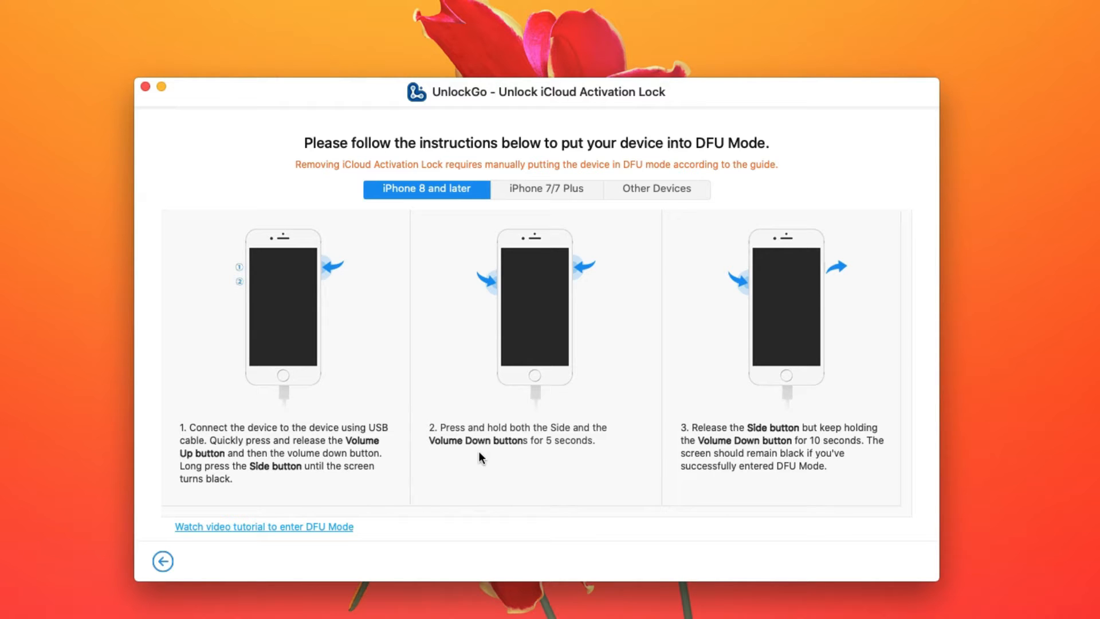
pyautogui.click(264, 526)
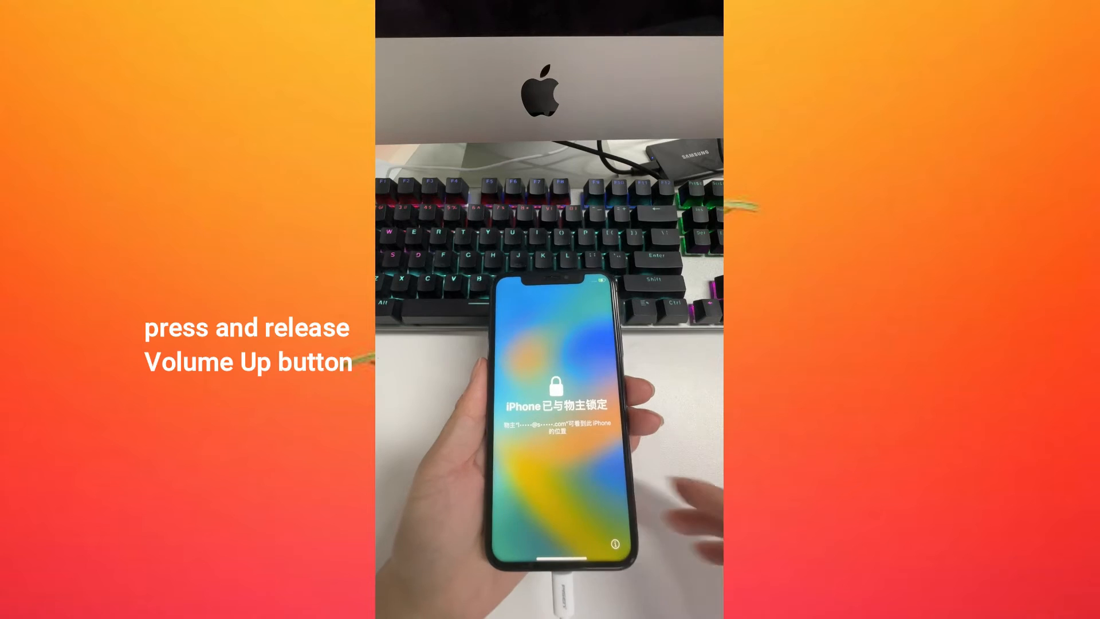